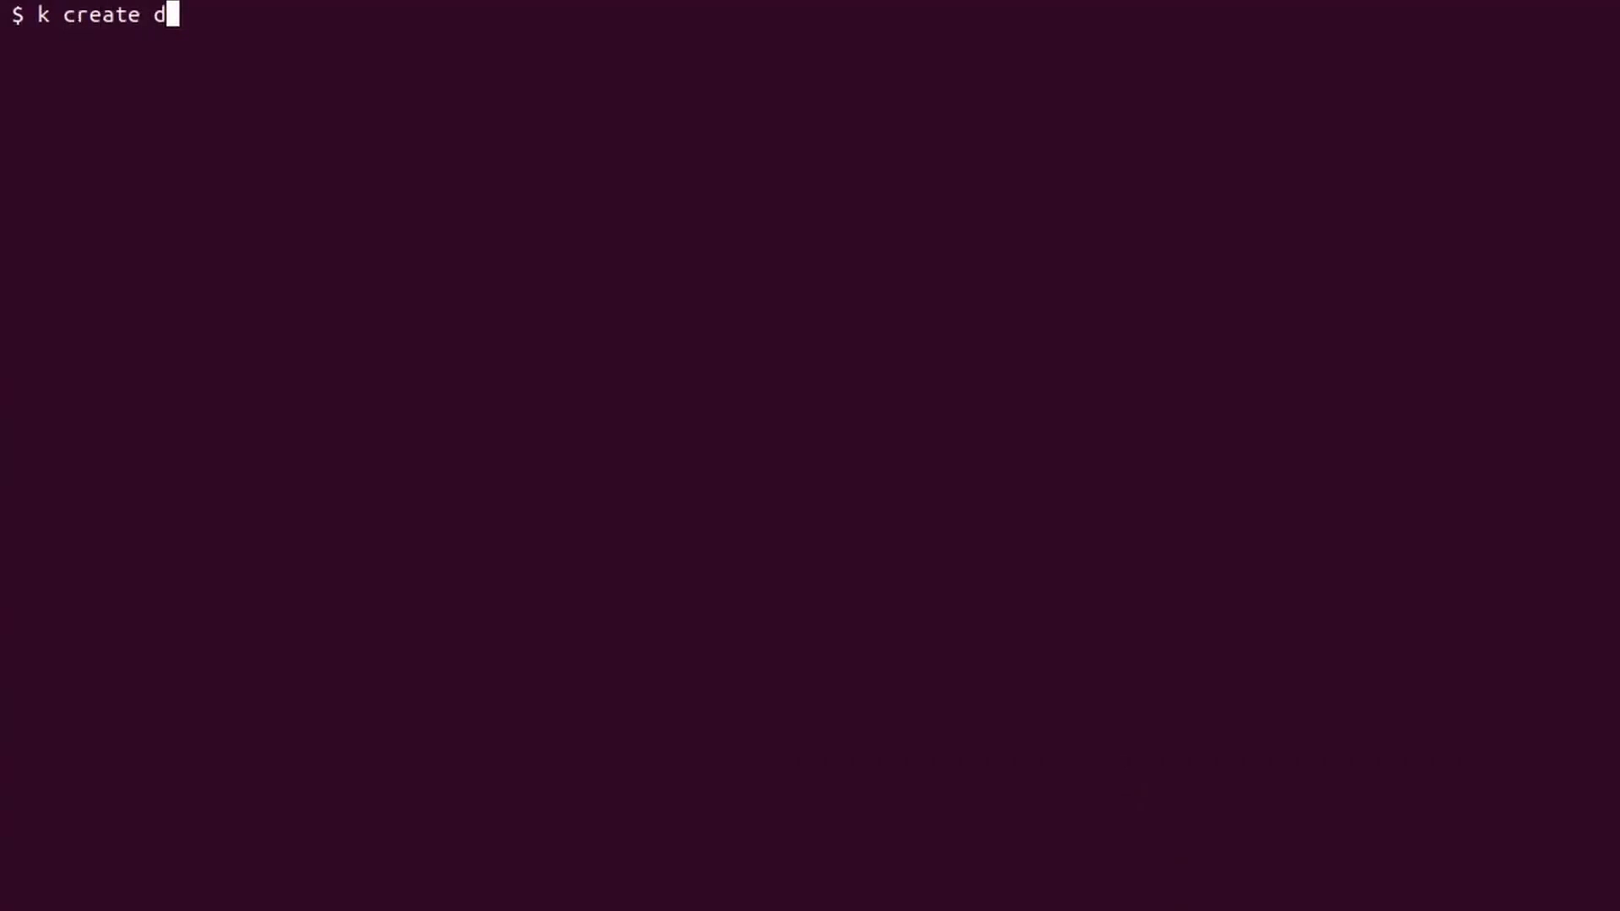
# Generate a 3-replica nginx deployment 'sample' as client dry-run YAML into deploy.yaml
pyautogui.write('eployment sample')
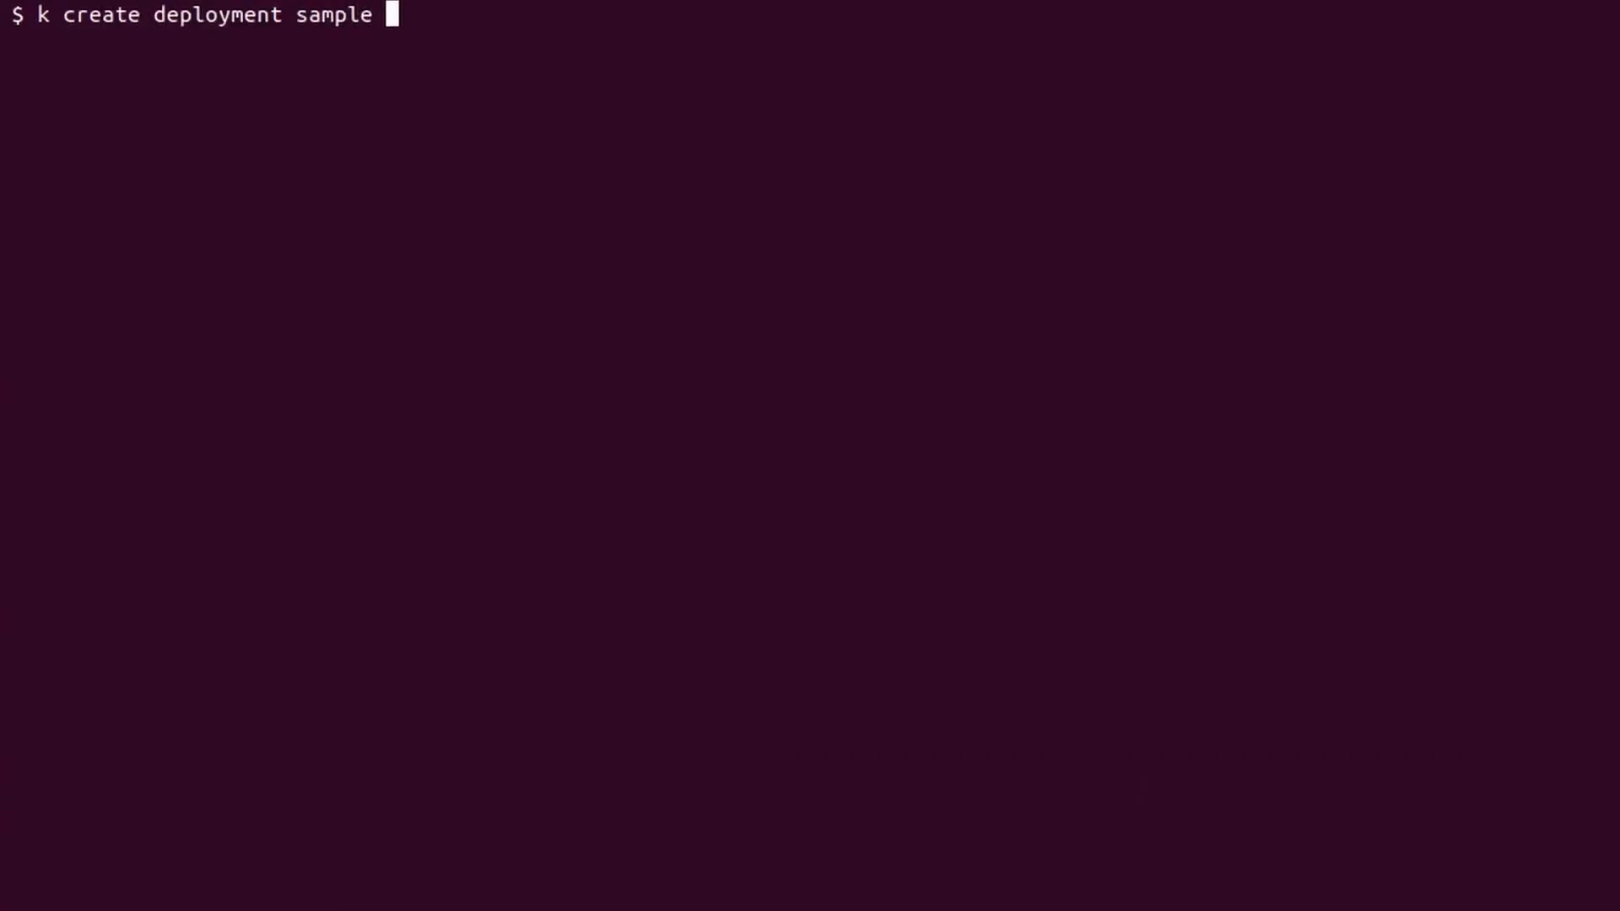
pyautogui.write('--replicas 3')
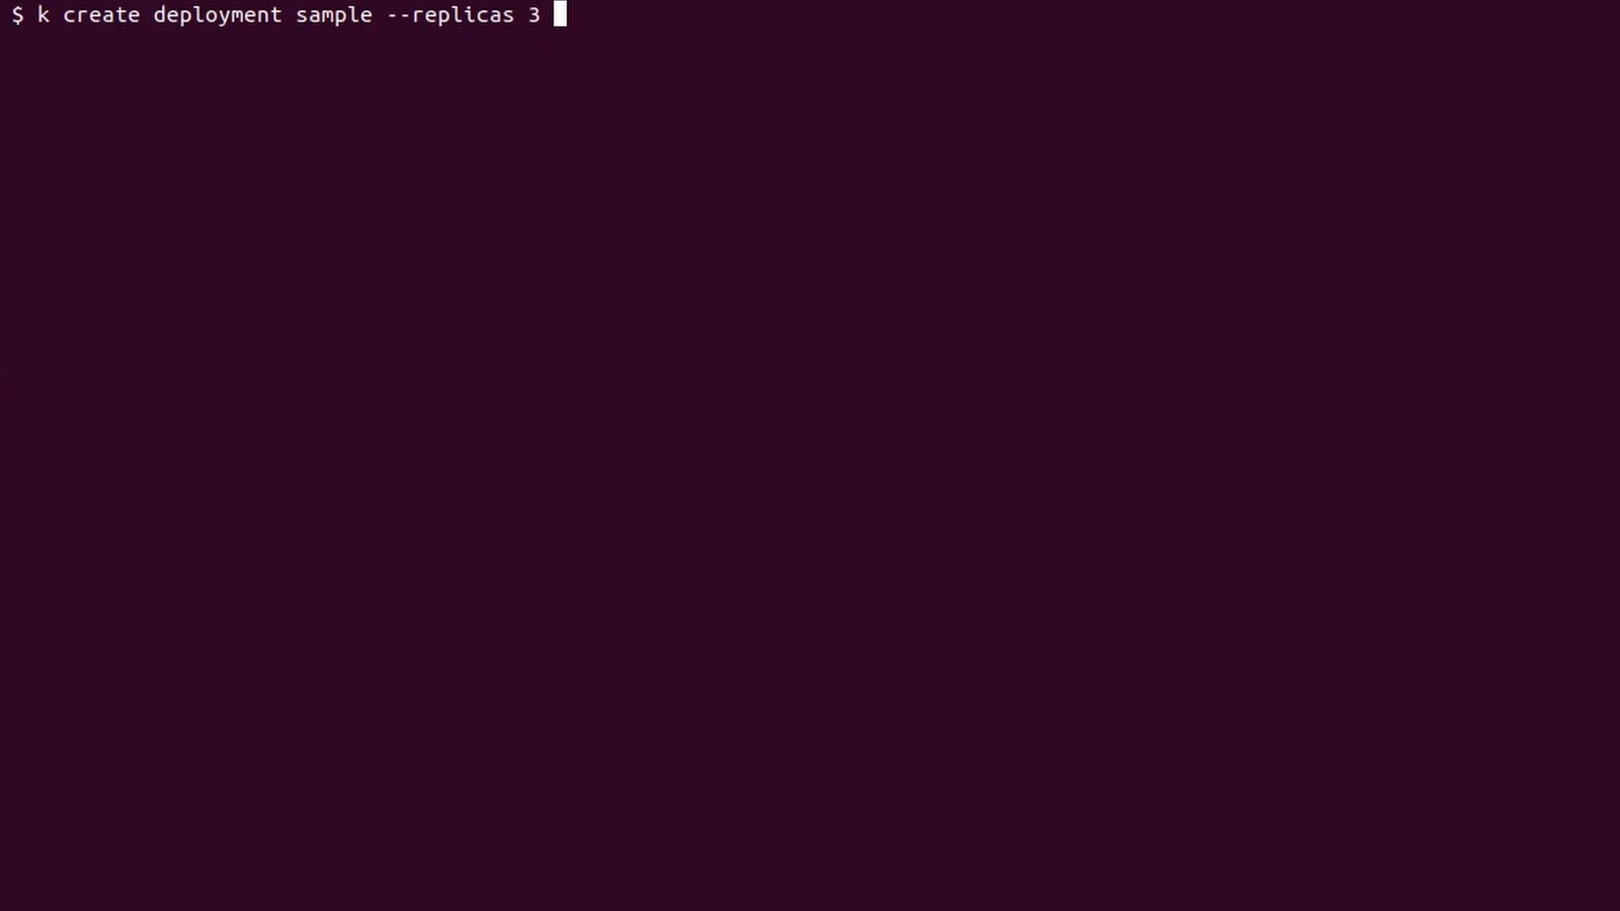
pyautogui.write('-image nginx -o')
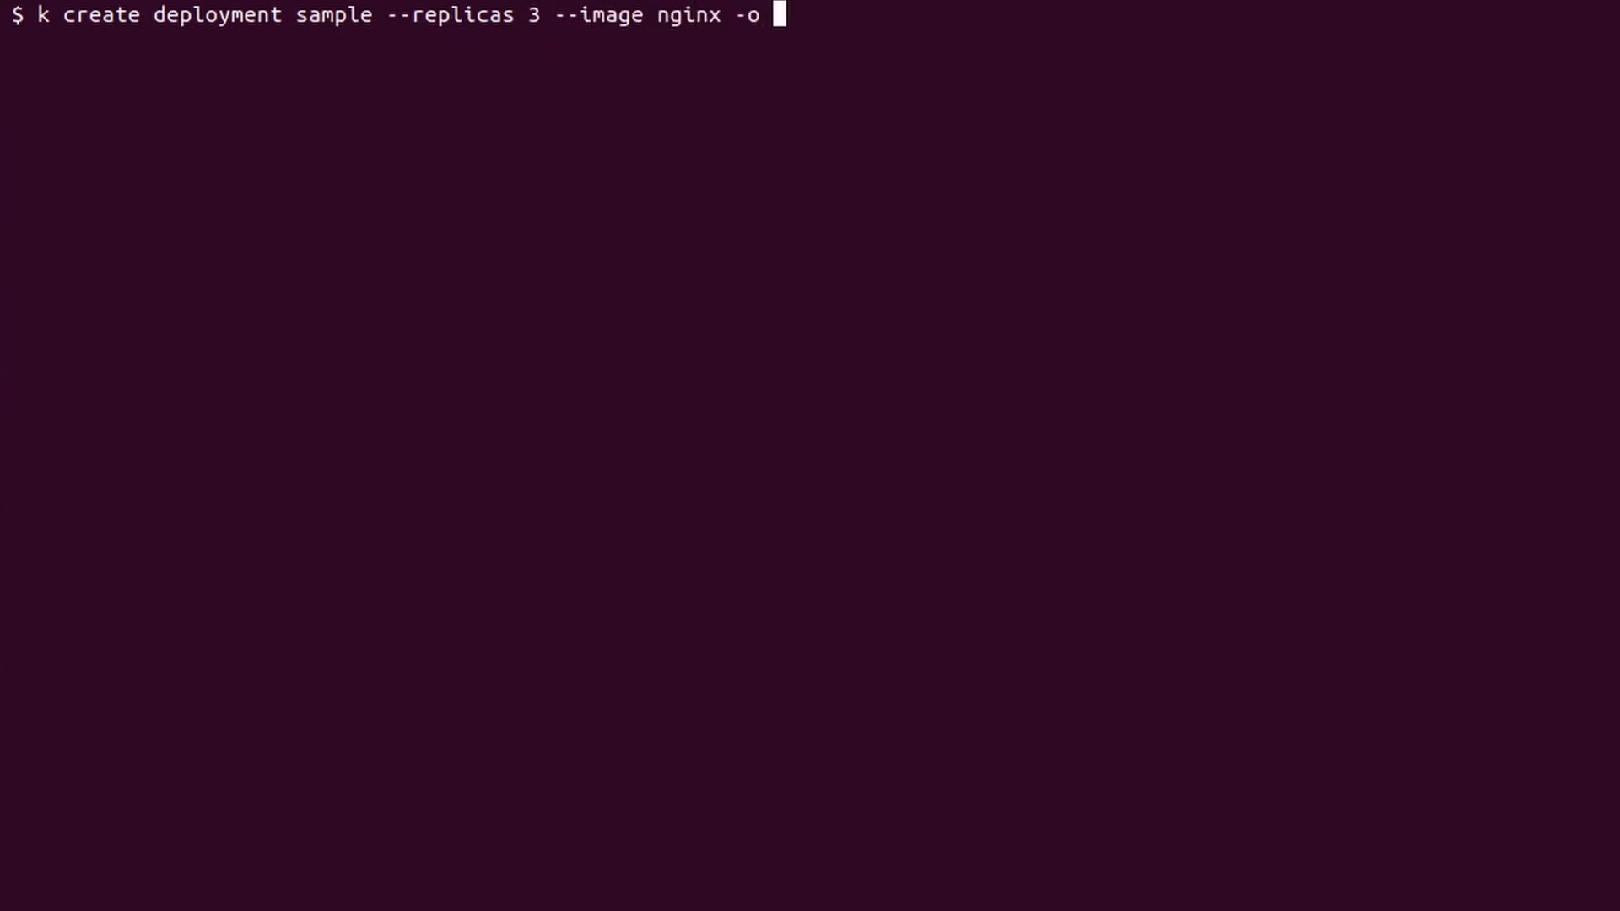
pyautogui.write('yaml --dry-run')
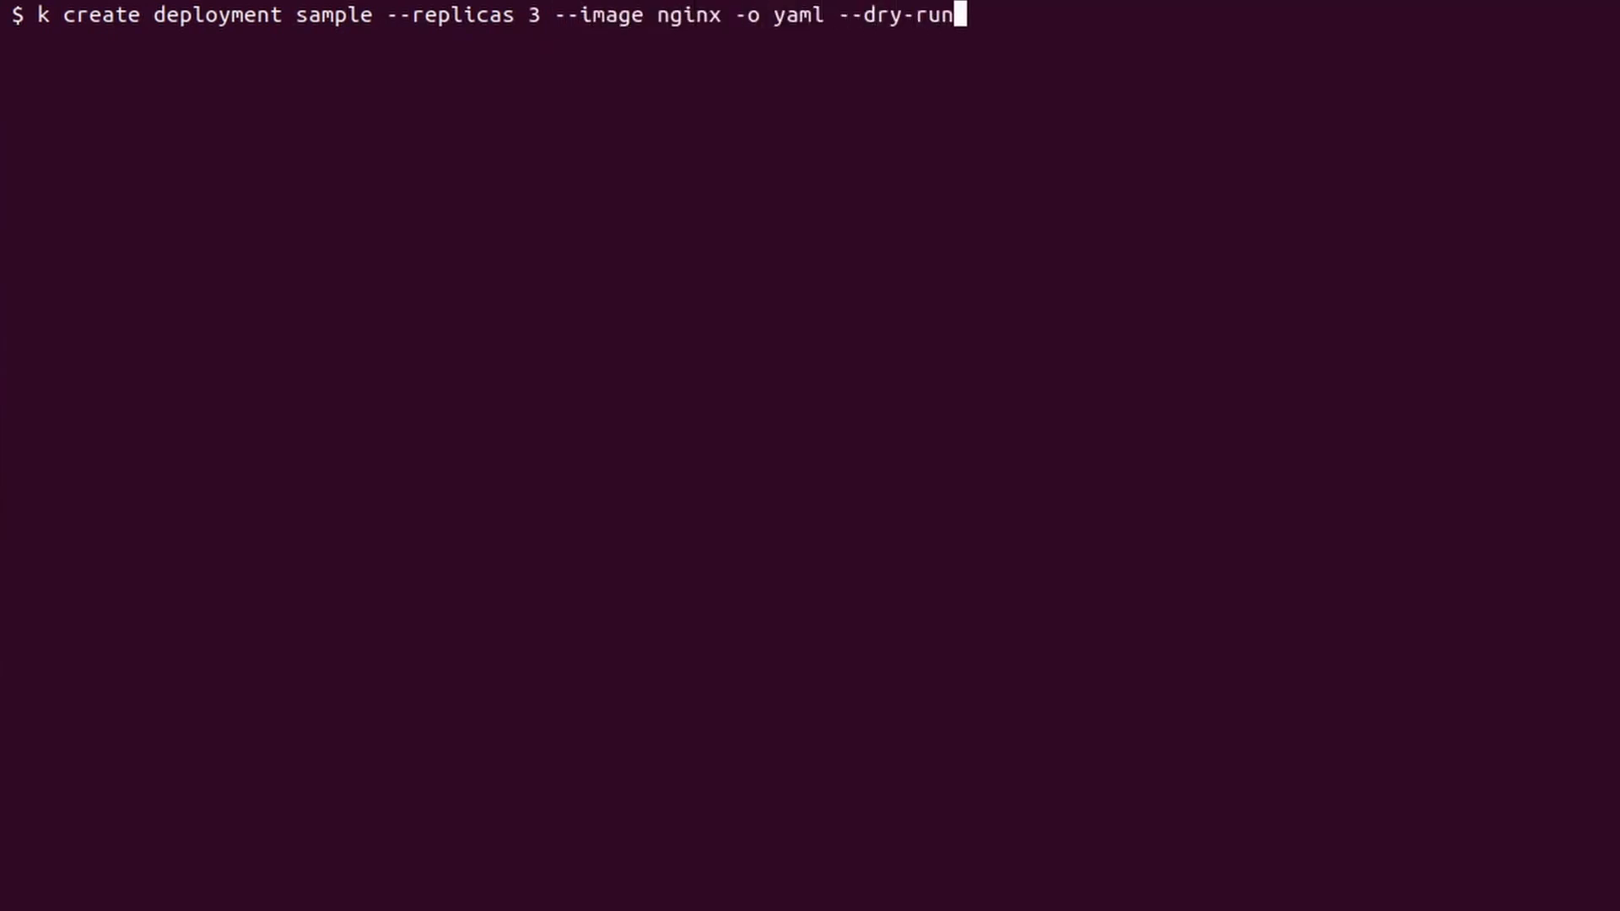
pyautogui.write('=client >')
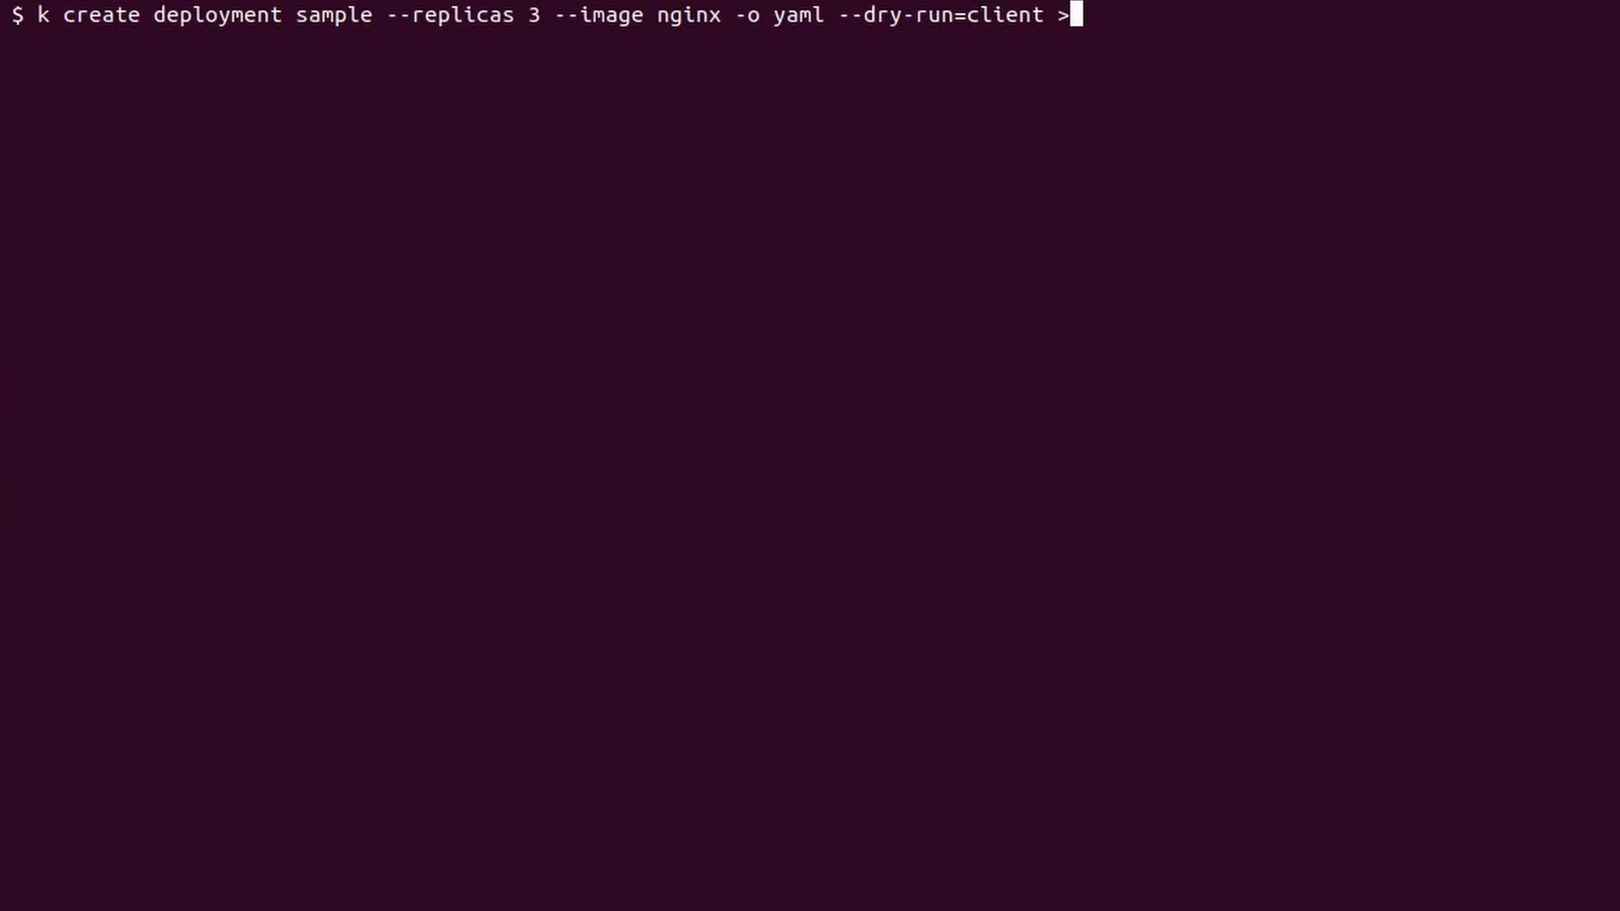
pyautogui.write('deploy.yaml')
pyautogui.write('k ro')
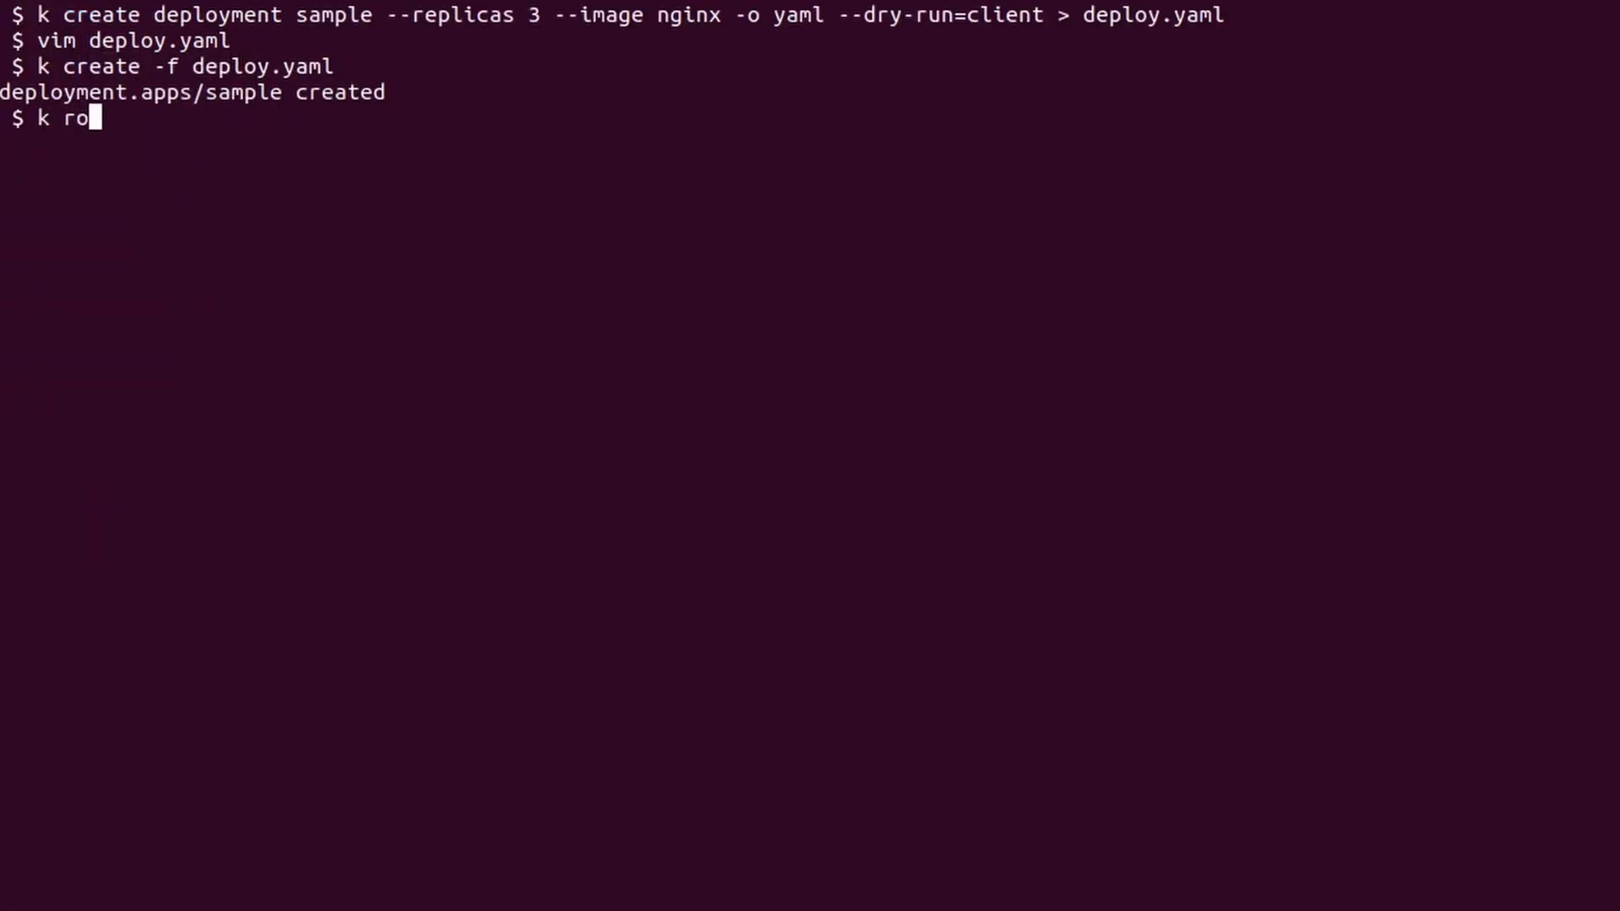
# Check rollout status of deployment sample, describe it, and start listing deployments
pyautogui.write('llout status deployment')
pyautogui.write('k')
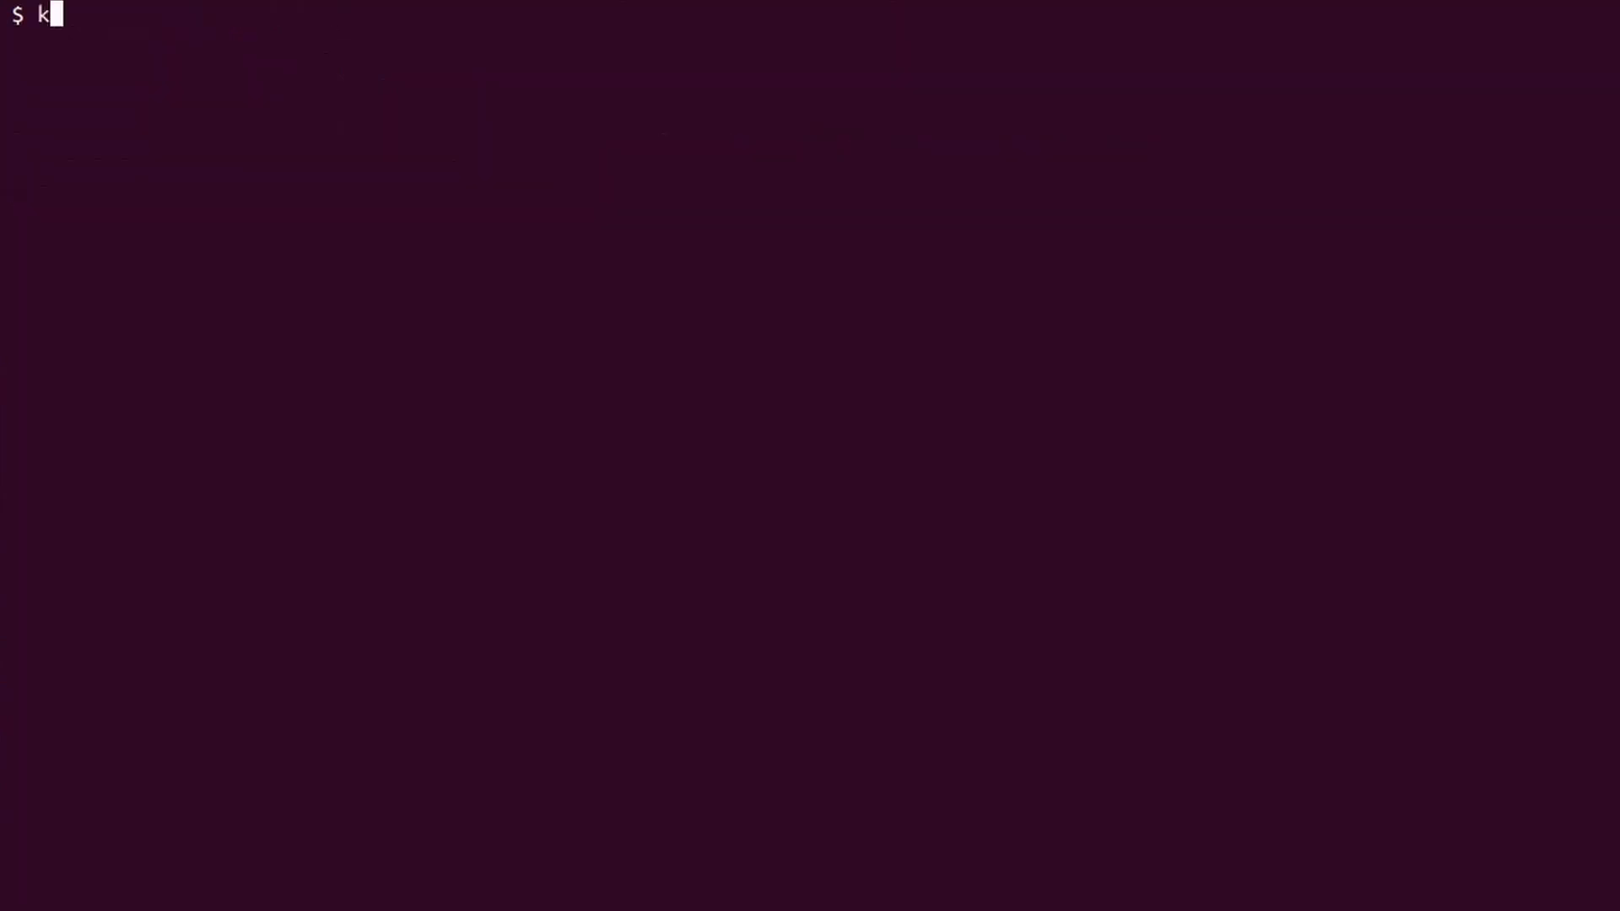
pyautogui.write('describe deployments.apps sample')
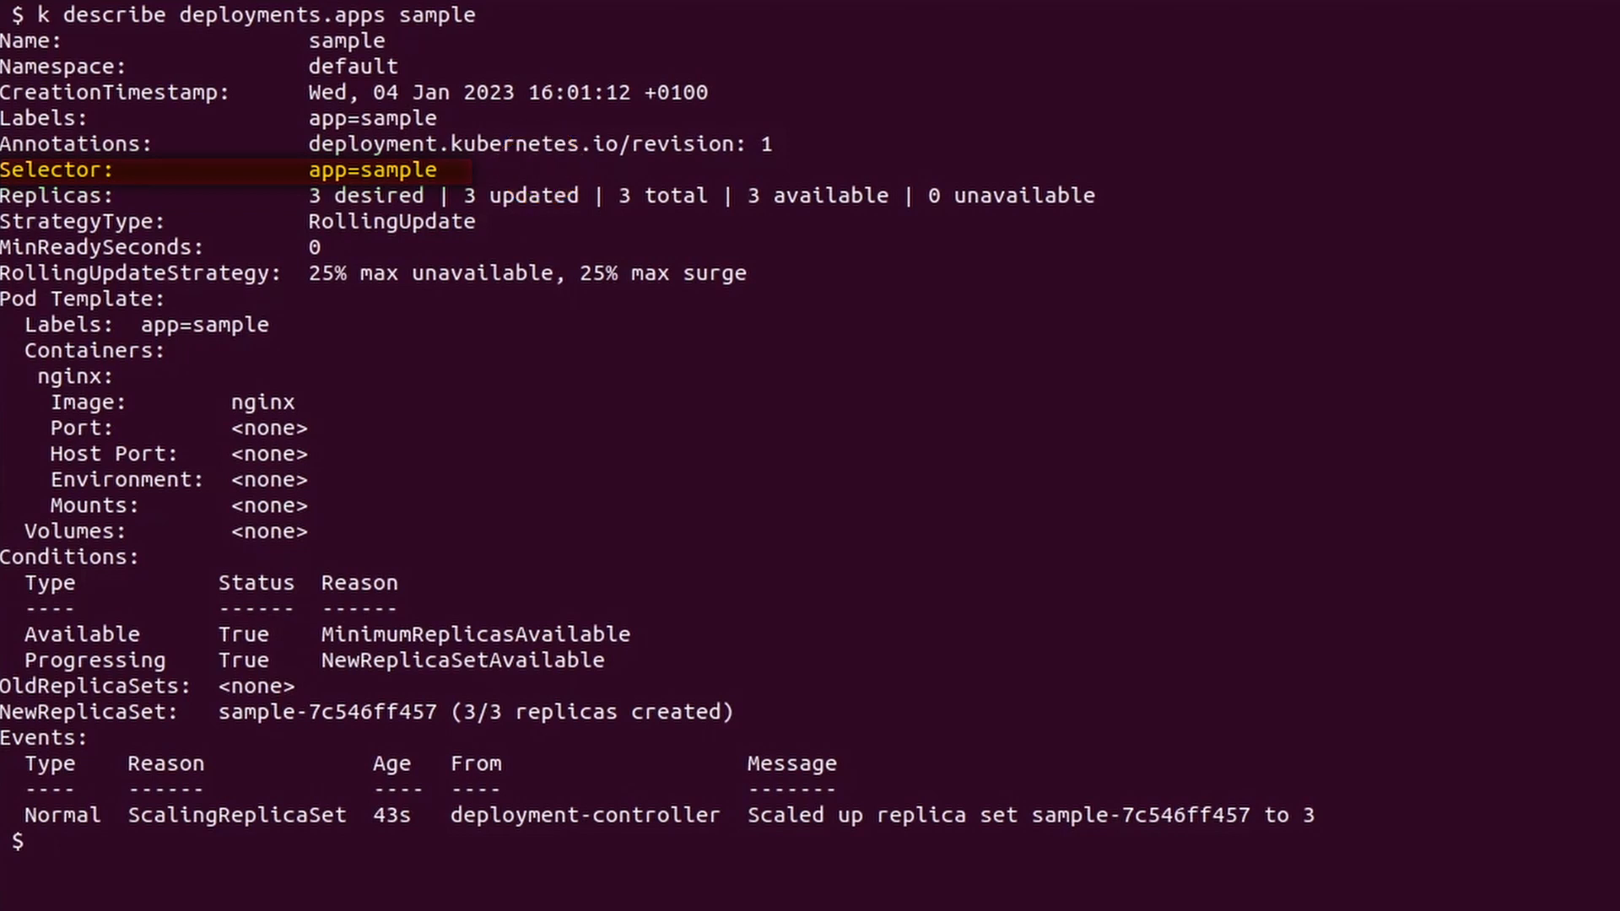
pyautogui.write('k get deployments.apps --show-labels')
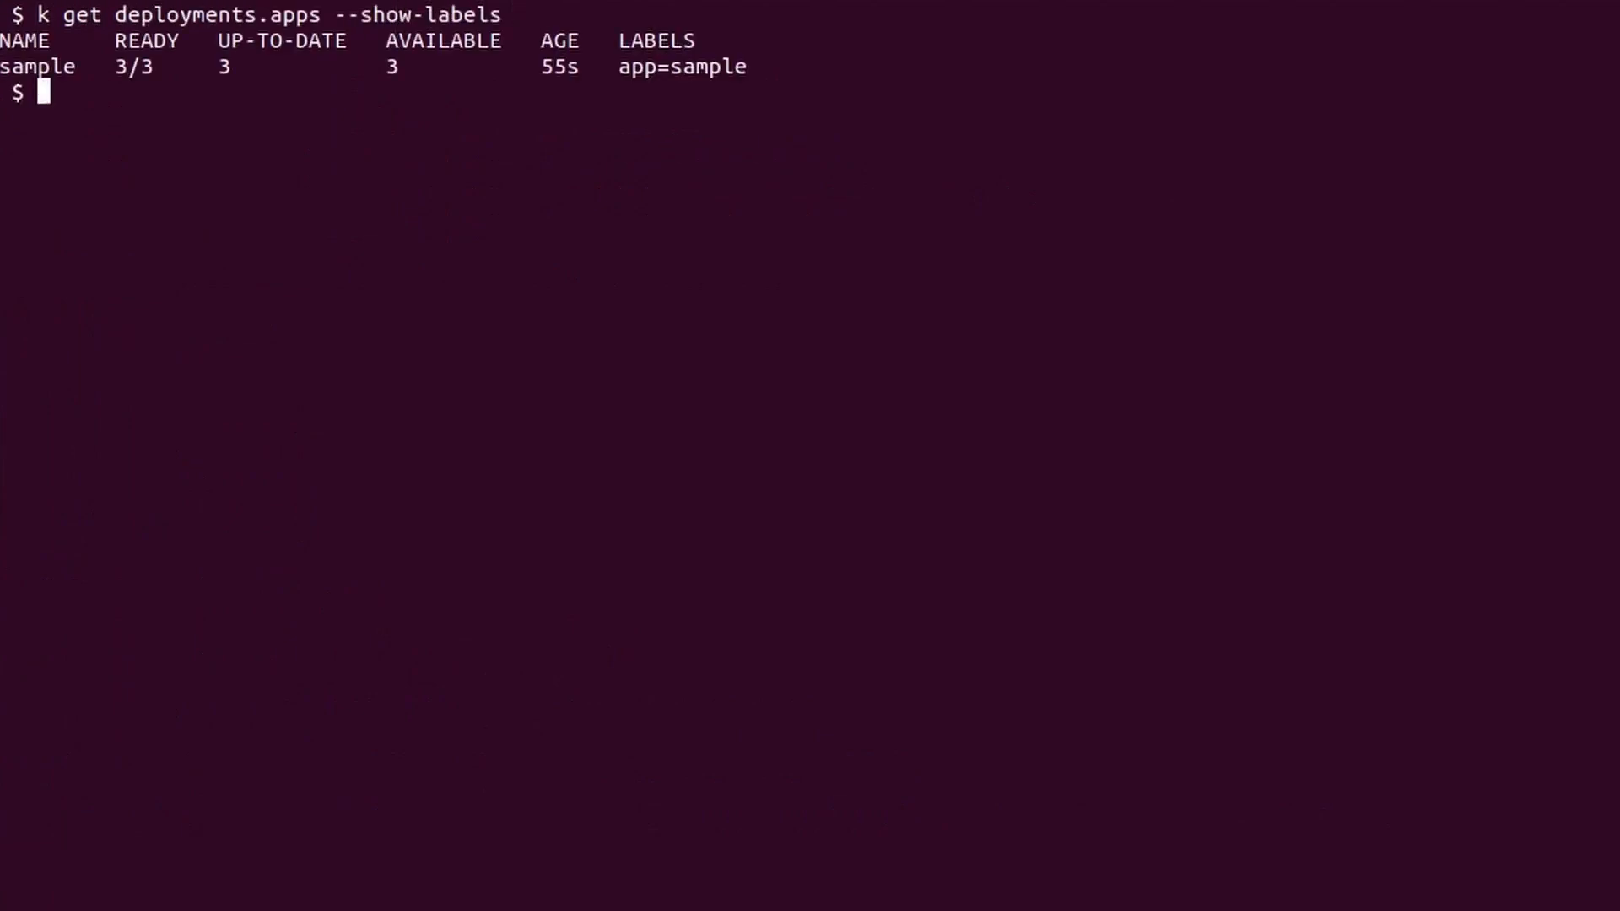
# List replica sets labelled app=sample with their labels shown
pyautogui.write('k get replica')
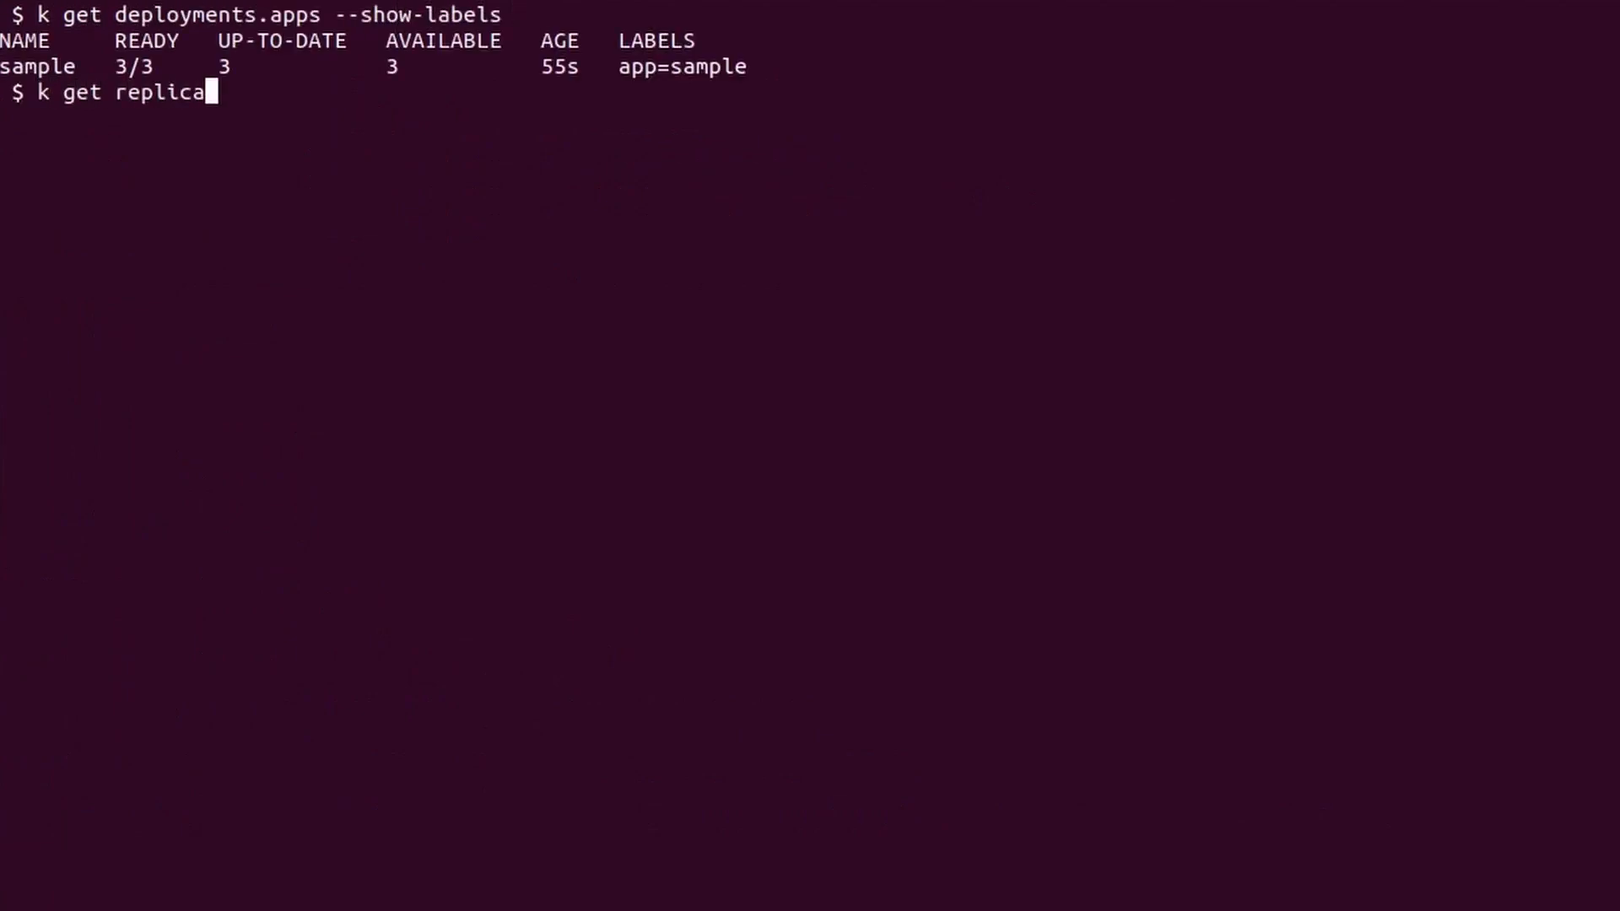
pyautogui.write('sets.apps -l app=')
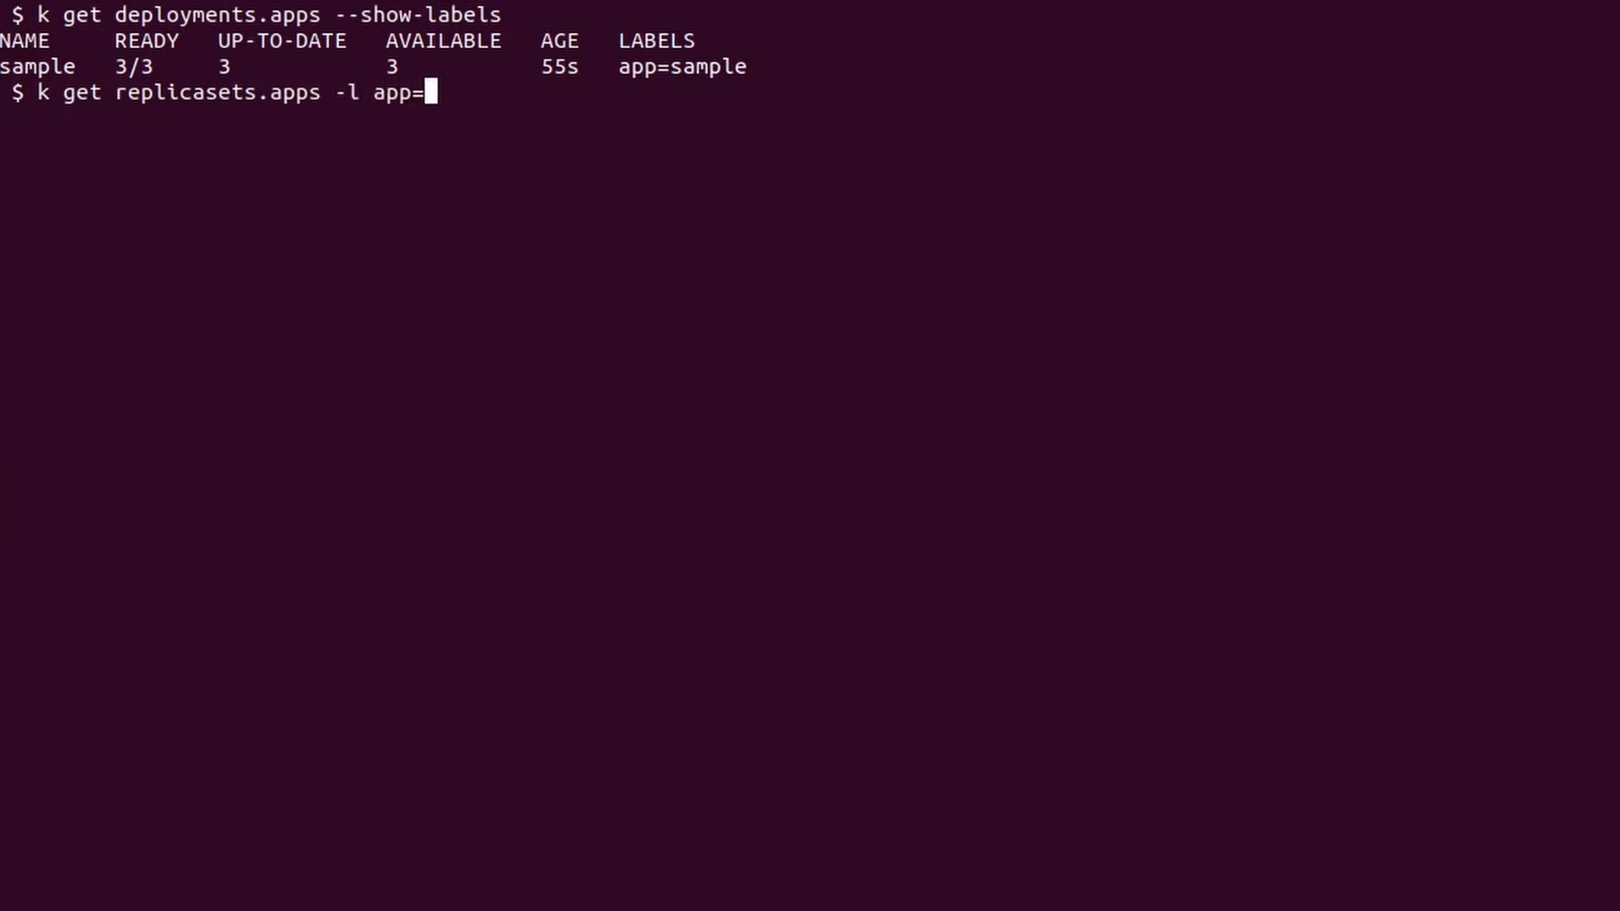
pyautogui.write('sample --show-labels')
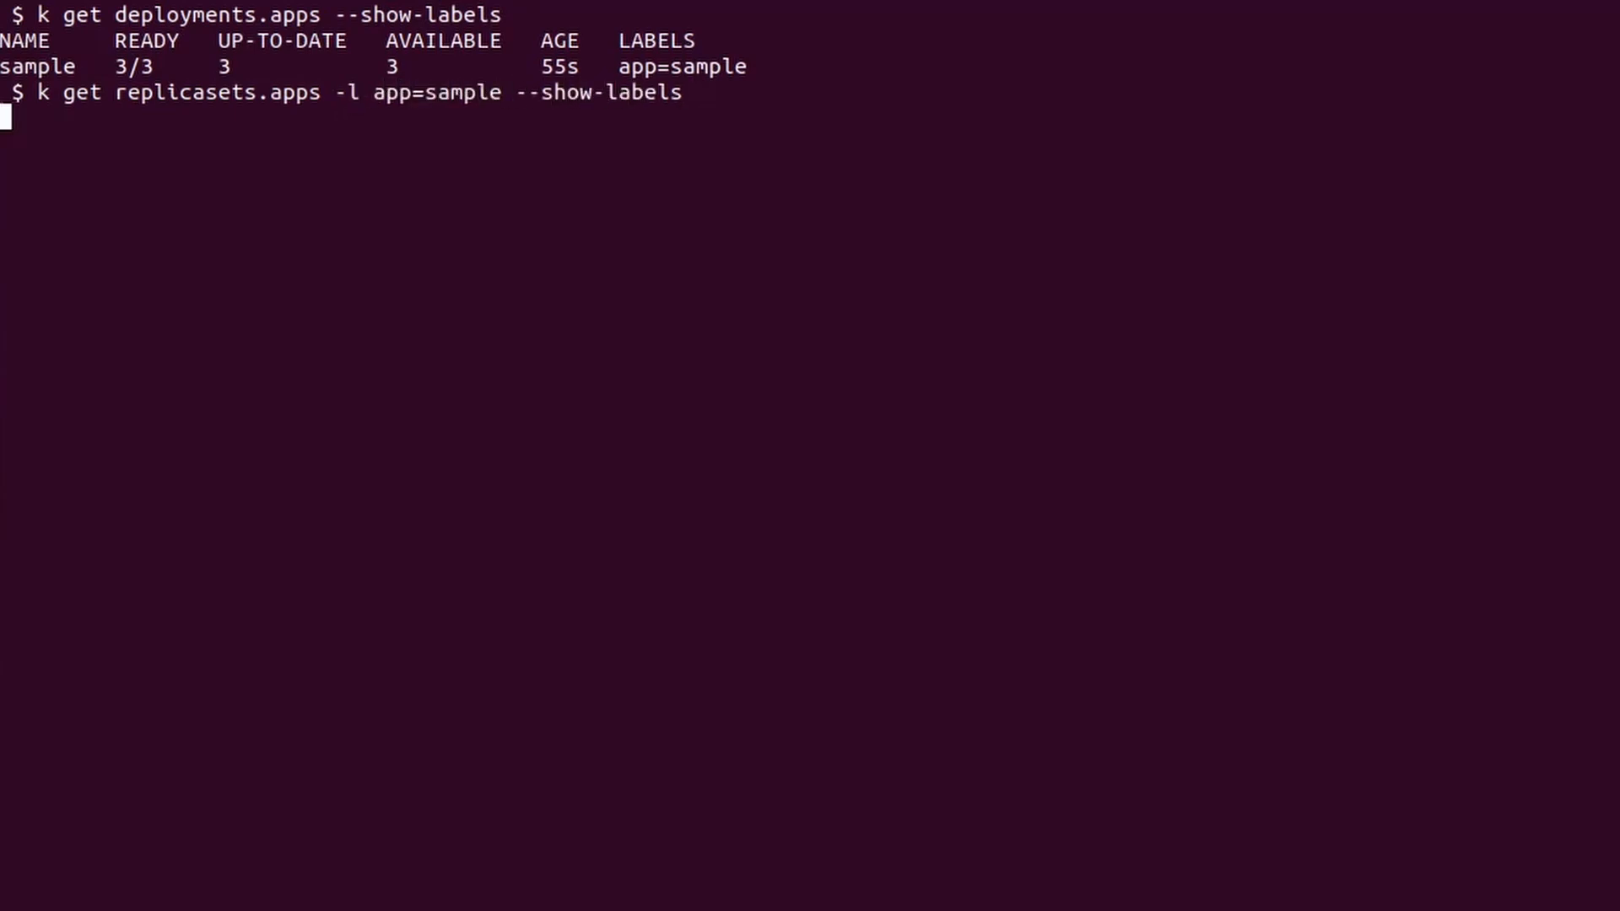
pyautogui.press('Return')
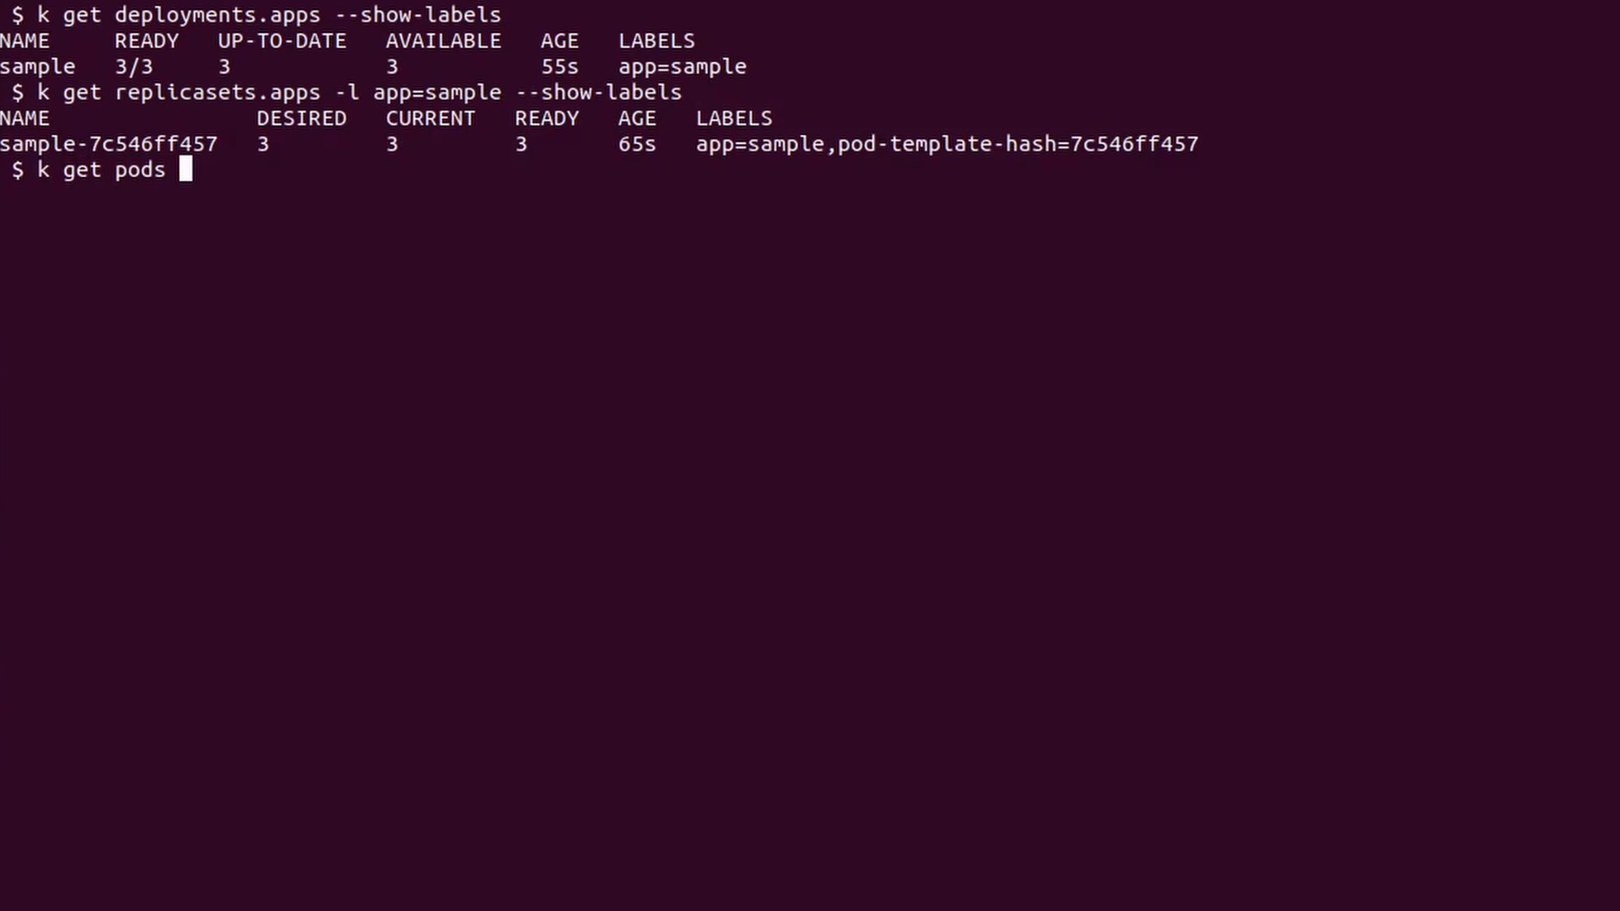
# Begin a pods query filtered by -l app=sample with --show-labels
pyautogui.write('-l')
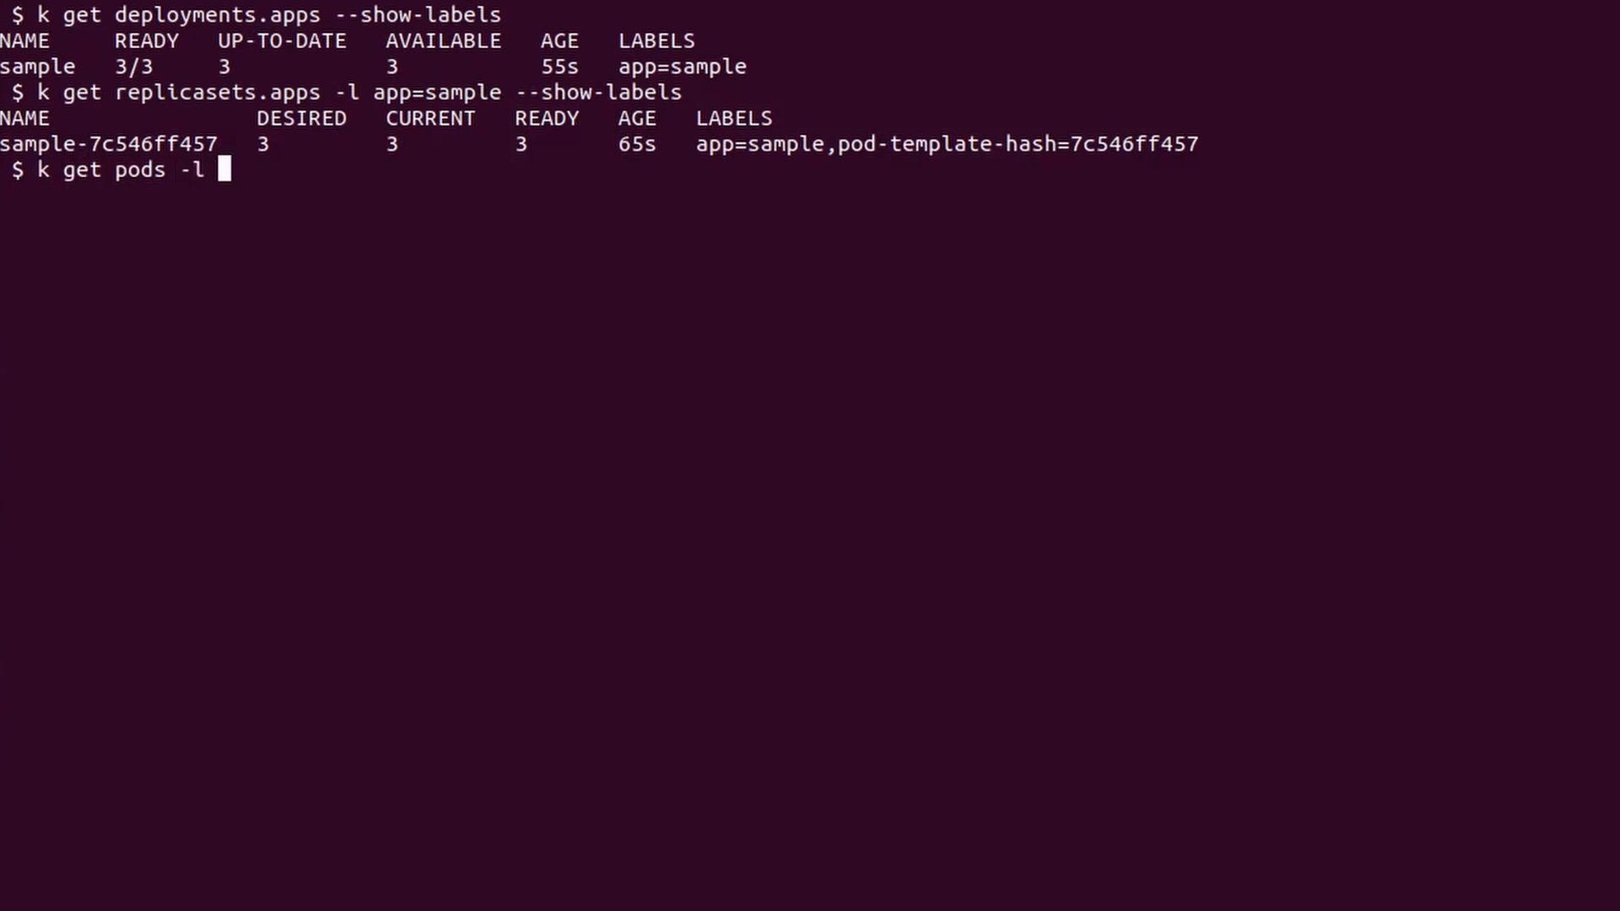
pyautogui.write('app')
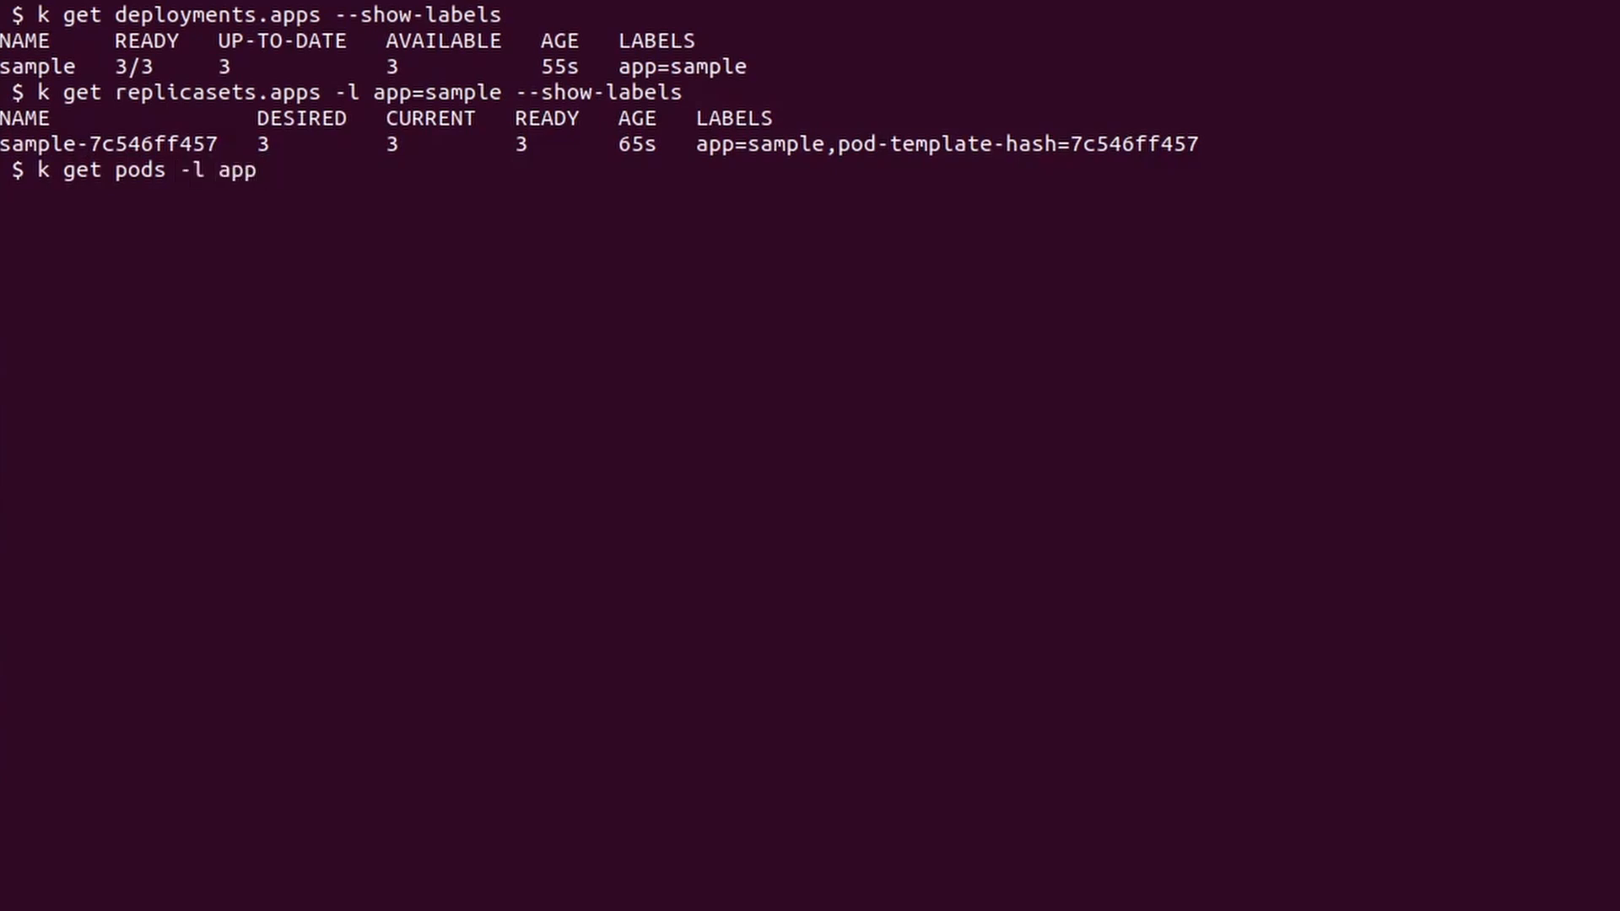
pyautogui.write('=sample --sho')
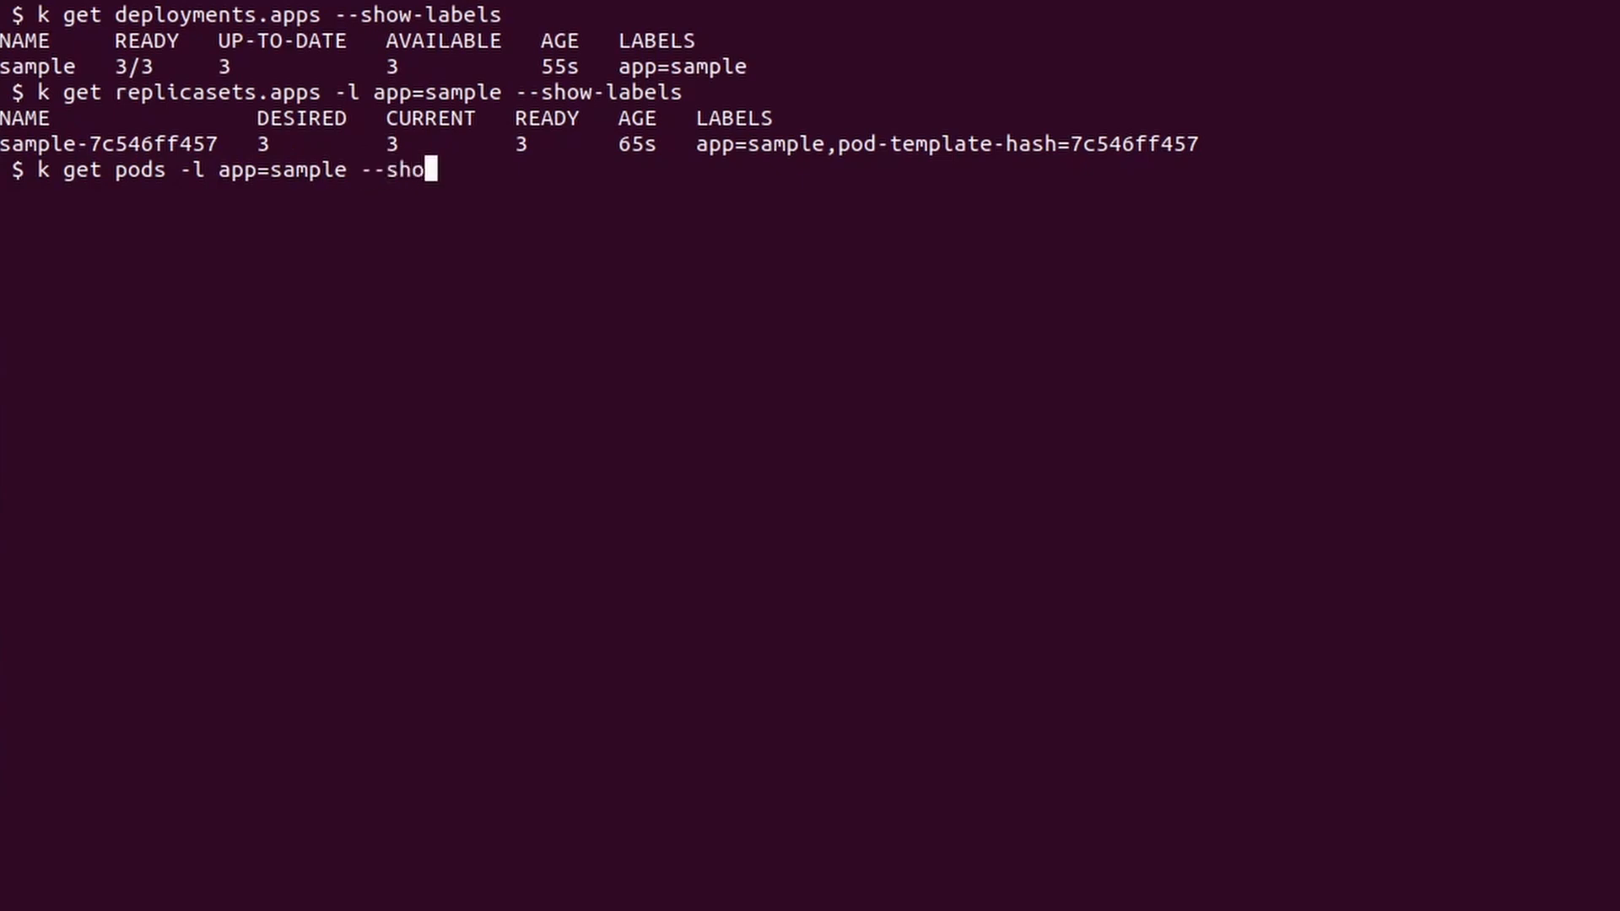